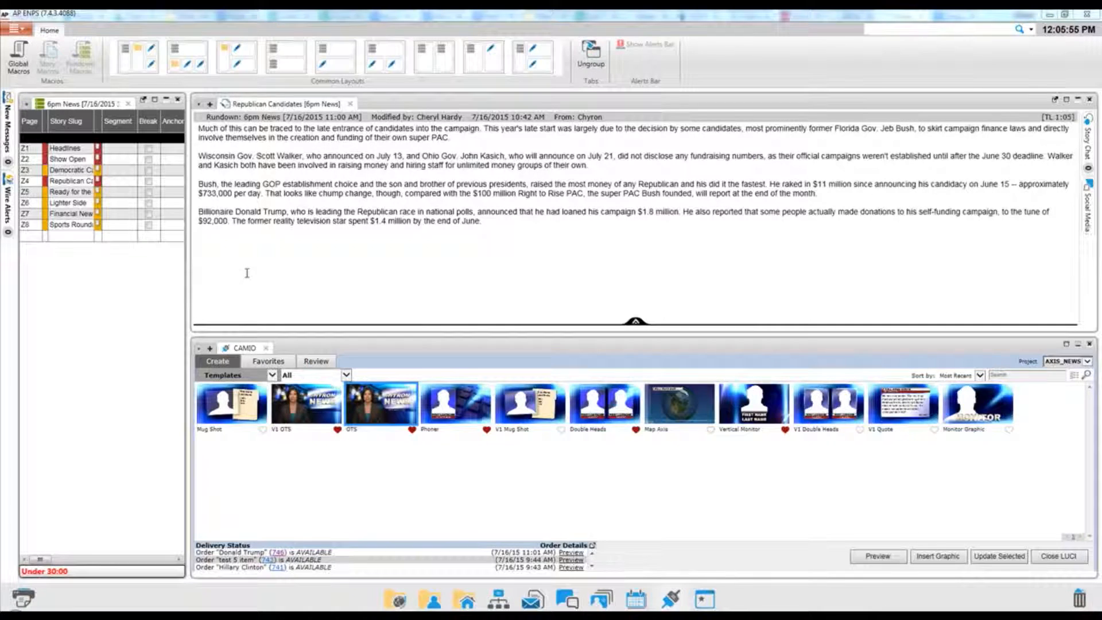
Filter the template category dropdown to OTS, then change the selection again
{"action": "left_click", "coordinate": [345, 374]}
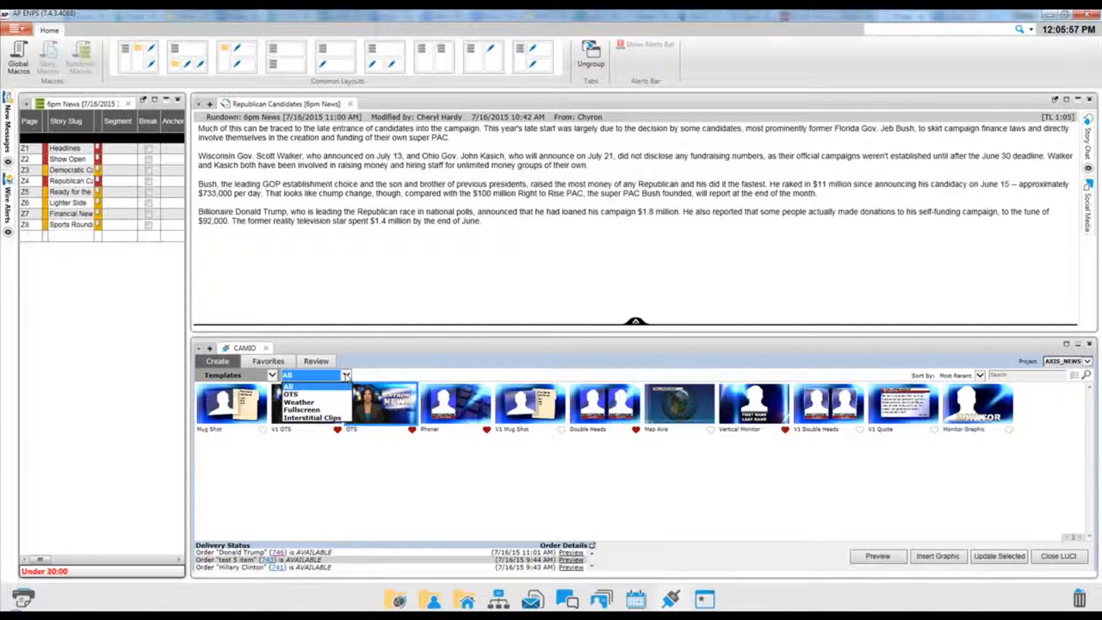
{"action": "left_click", "coordinate": [290, 394]}
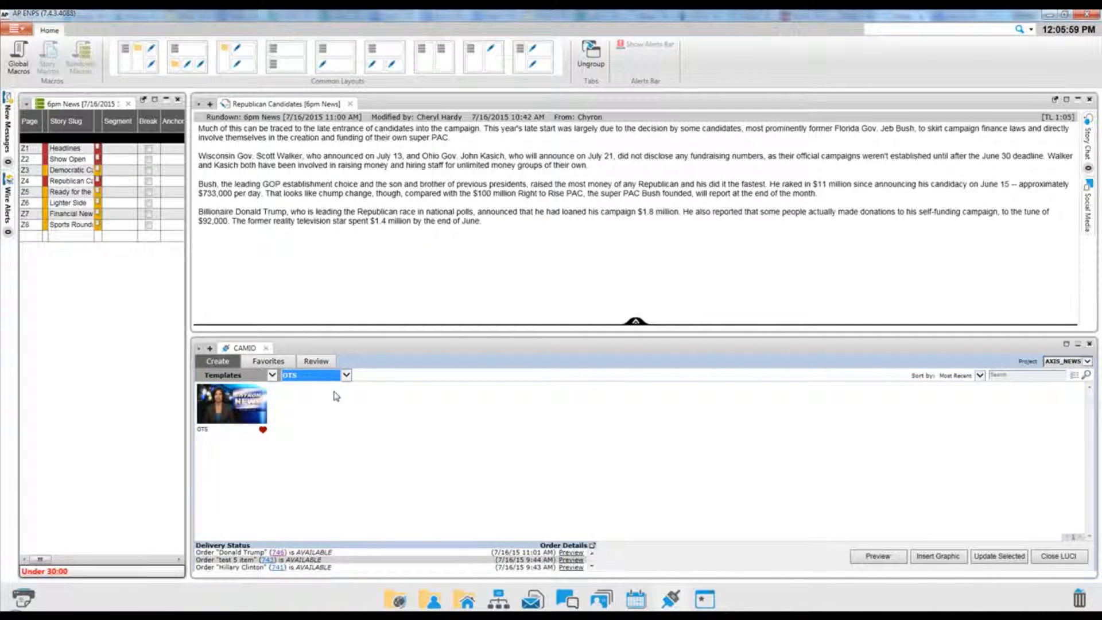
{"action": "left_click", "coordinate": [344, 374]}
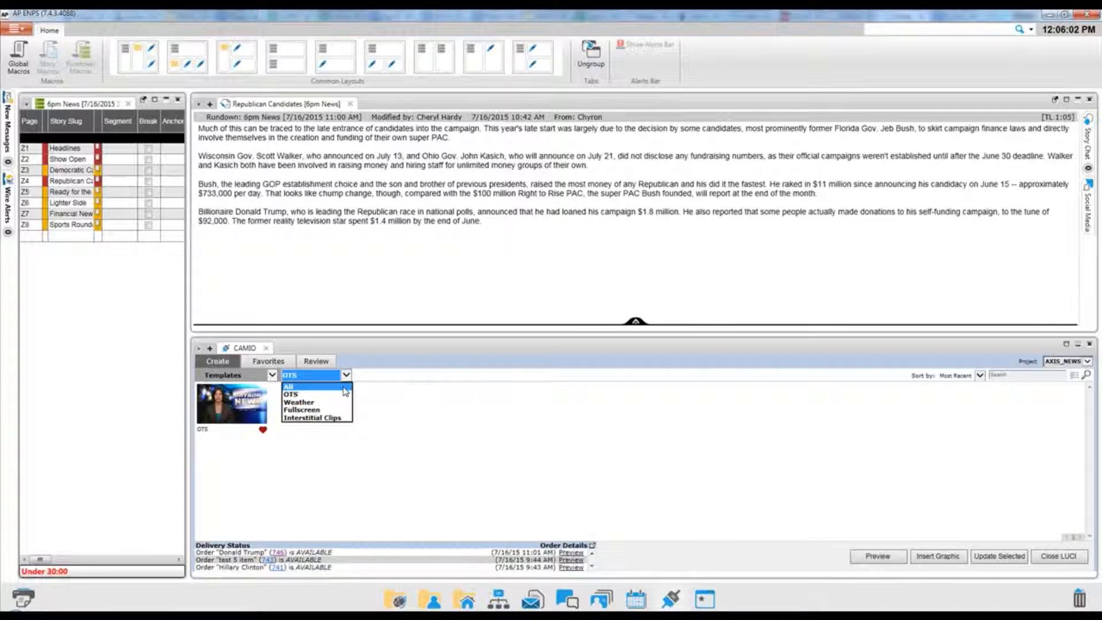
{"action": "left_click", "coordinate": [288, 386]}
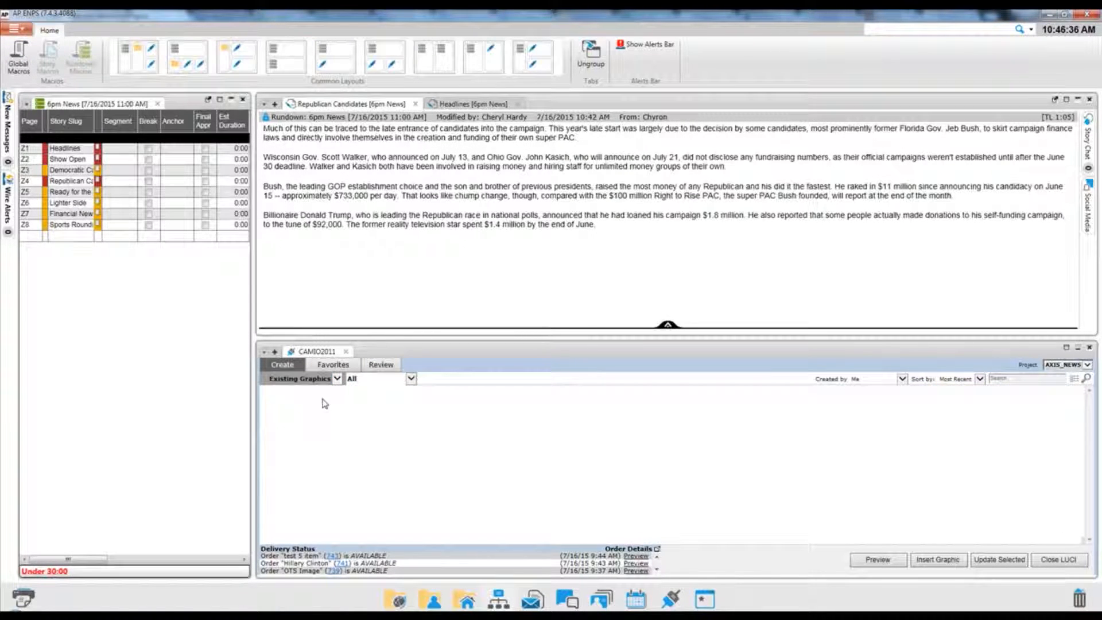
Toggle between Existing Graphics and Templates browsing in the Create tab
{"action": "left_click", "coordinate": [302, 378]}
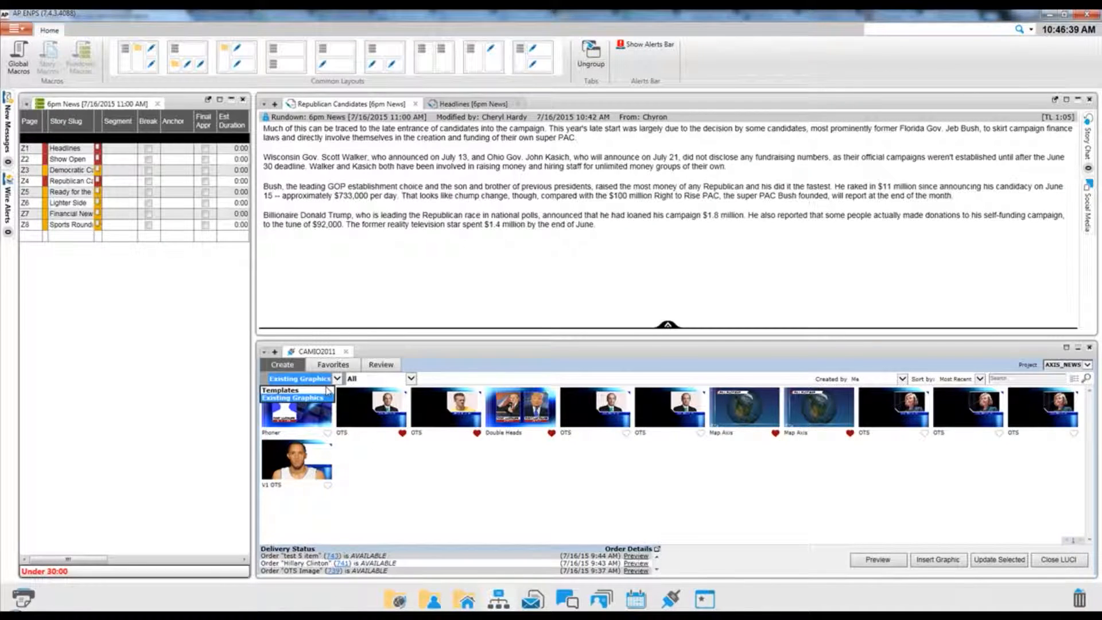
{"action": "left_click", "coordinate": [302, 378]}
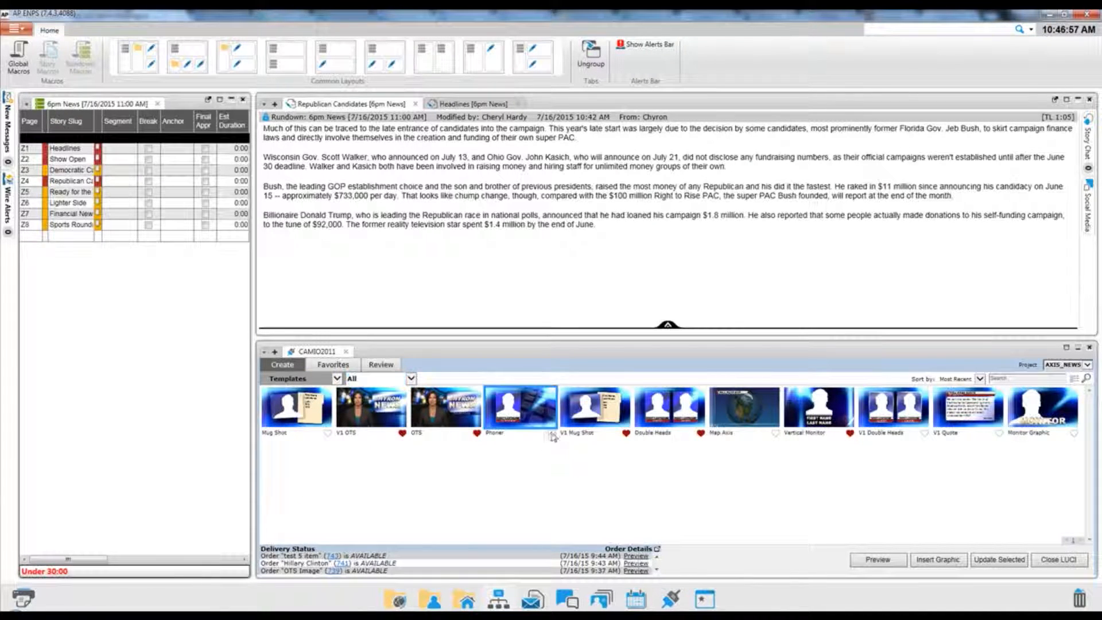
{"action": "left_click", "coordinate": [593, 408]}
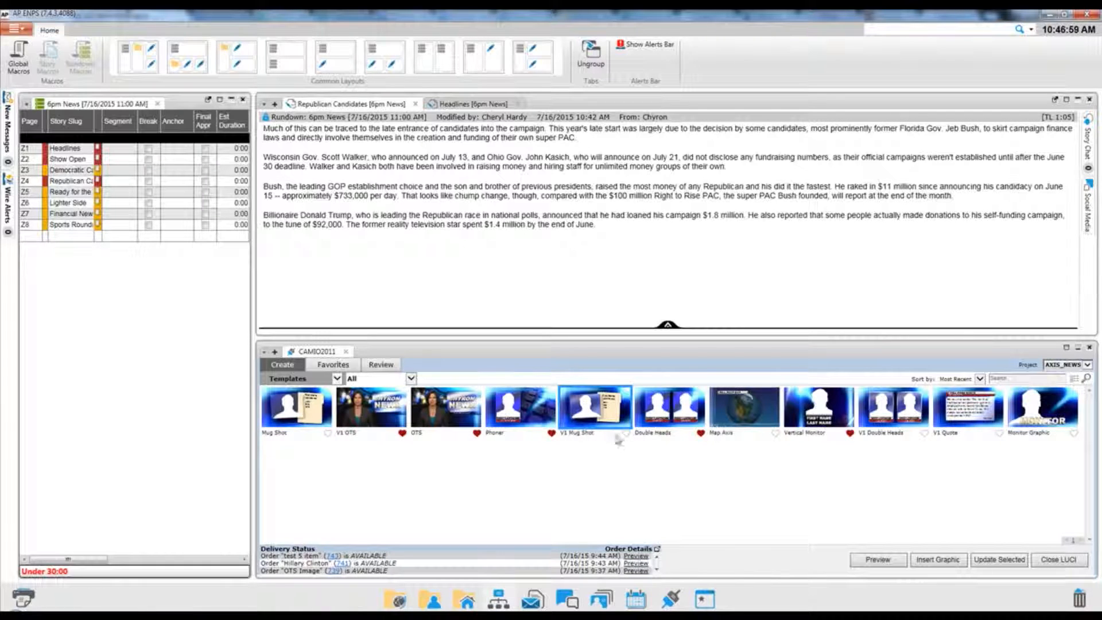
Check the Favorites tab's templates and existing graphics, then return to Create with All templates
{"action": "left_click", "coordinate": [332, 364]}
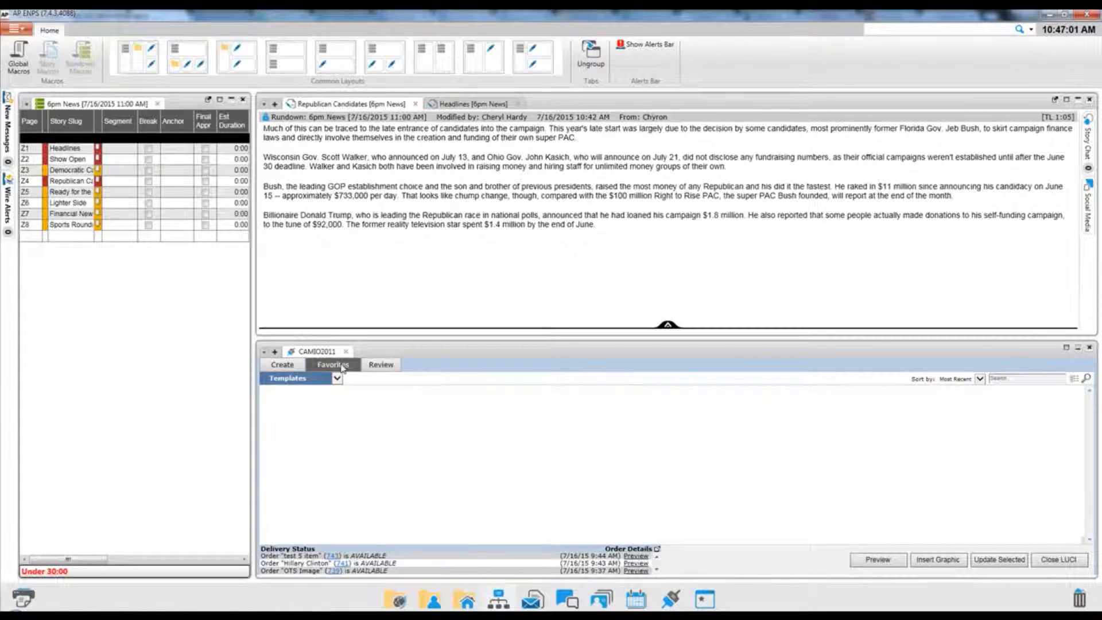
{"action": "left_click", "coordinate": [333, 363]}
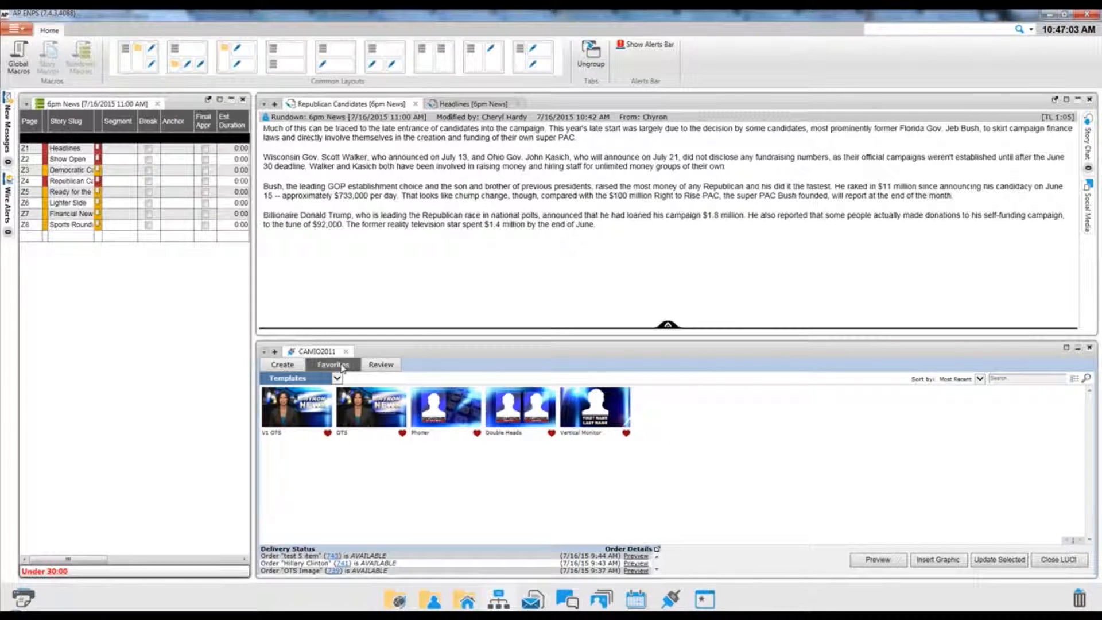
{"action": "left_click", "coordinate": [302, 378]}
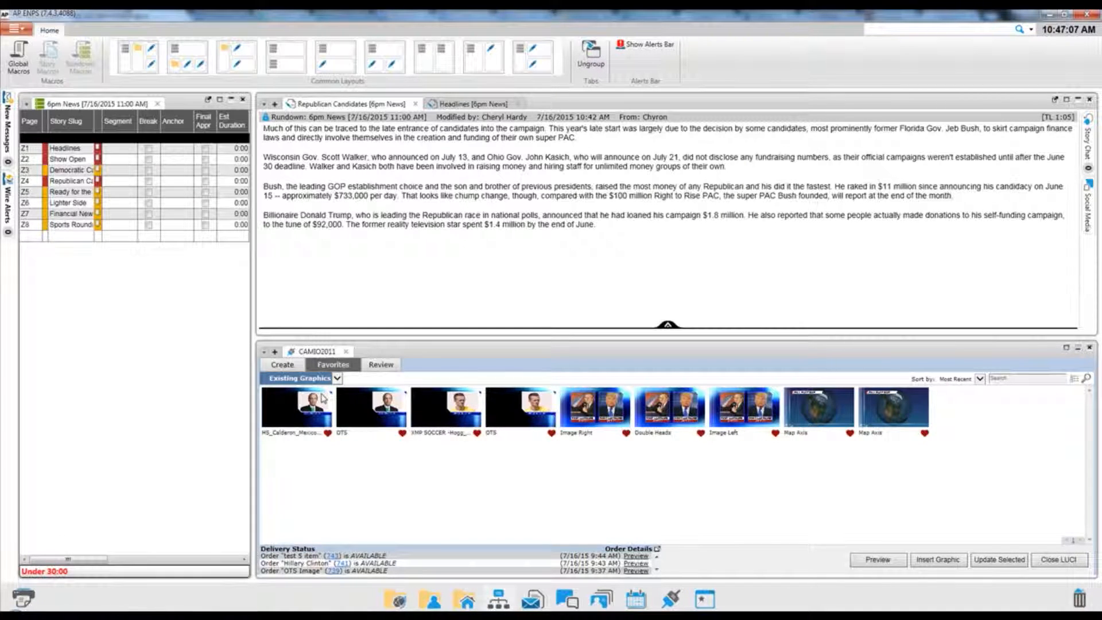
{"action": "left_click", "coordinate": [217, 360]}
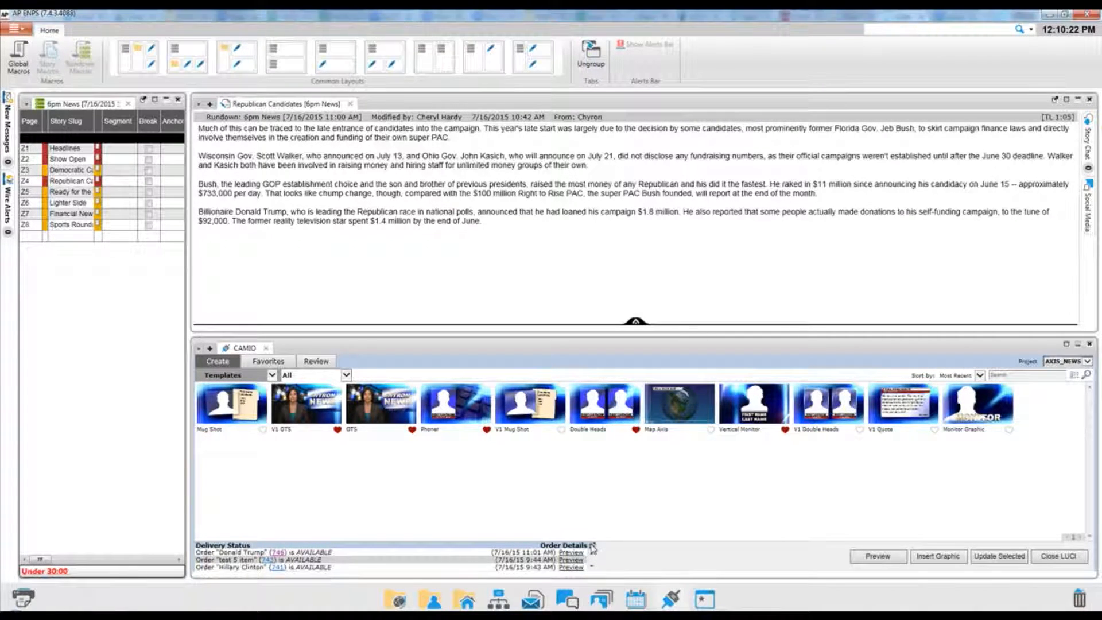
Show the Delivery Status order details and expand orders 731 and 729 to their items
{"action": "left_click", "coordinate": [568, 544]}
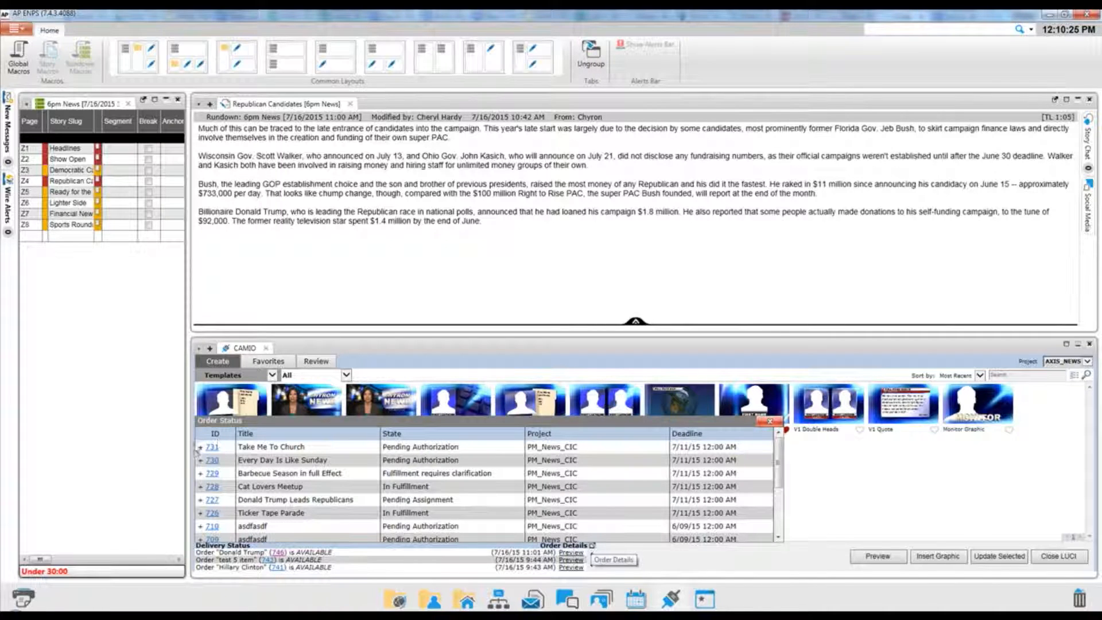
{"action": "left_click", "coordinate": [200, 446]}
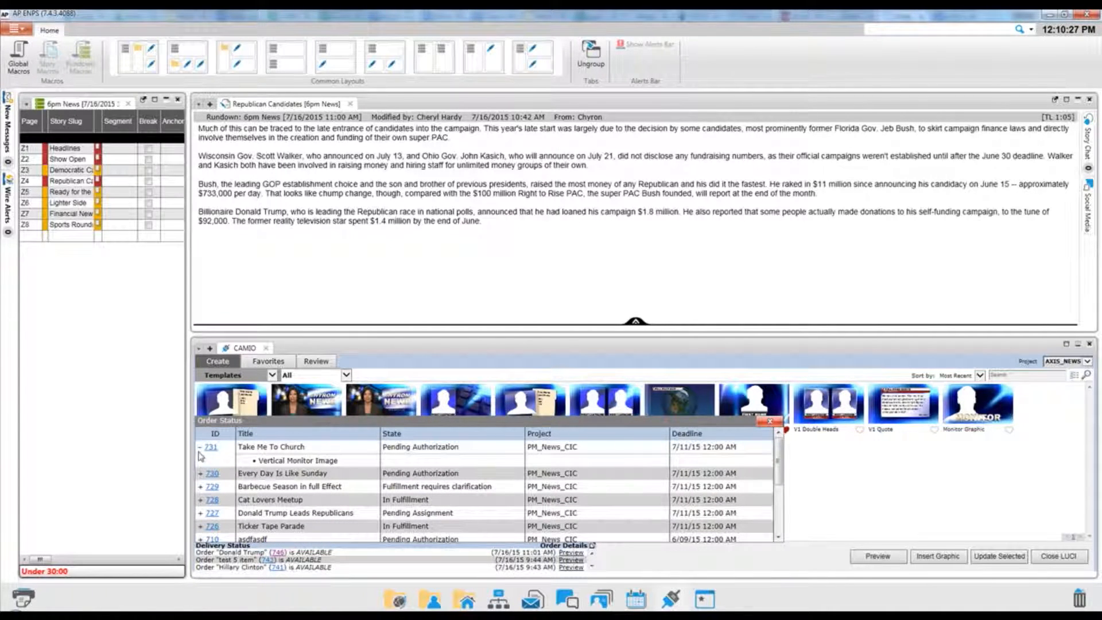
{"action": "left_click", "coordinate": [200, 487]}
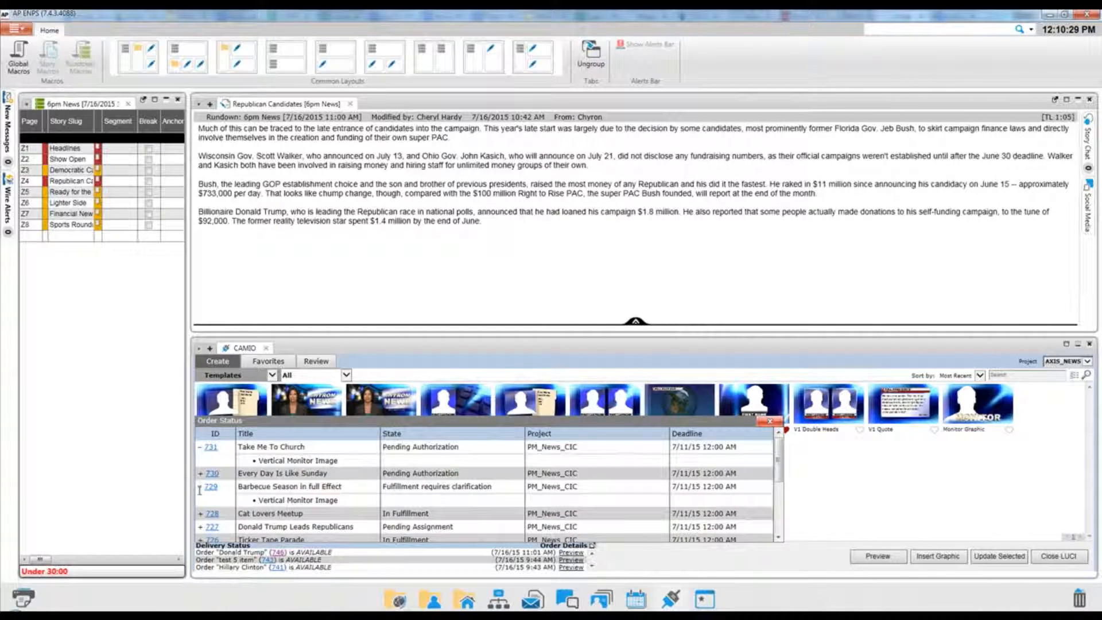
{"action": "left_click", "coordinate": [200, 486]}
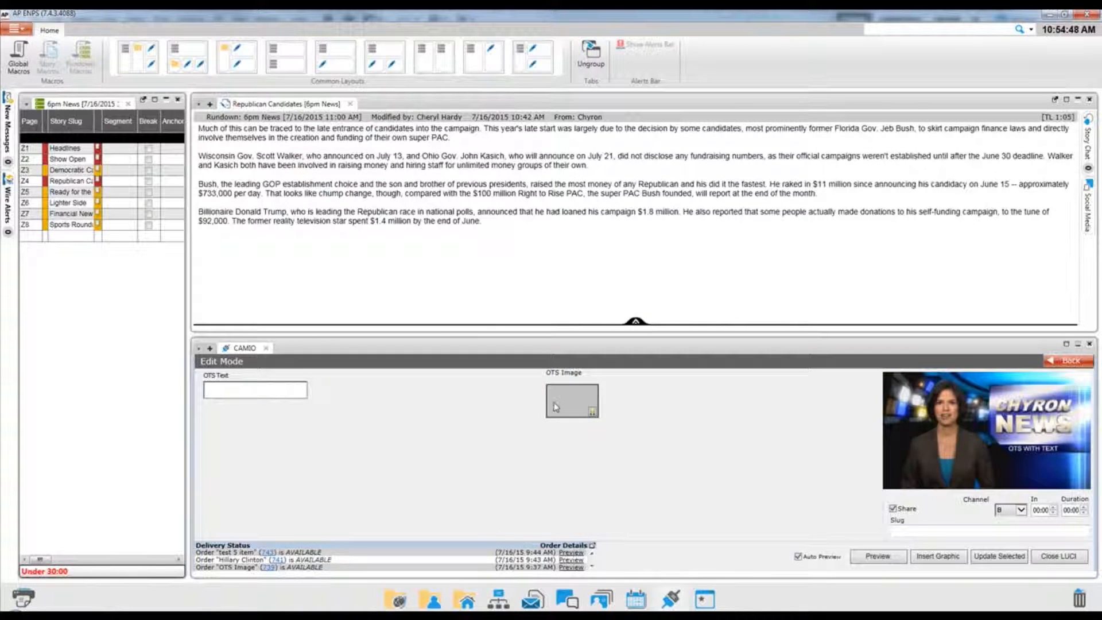
Open the image browser for the OTS Image slot and go to its Order form
{"action": "left_click", "coordinate": [571, 401]}
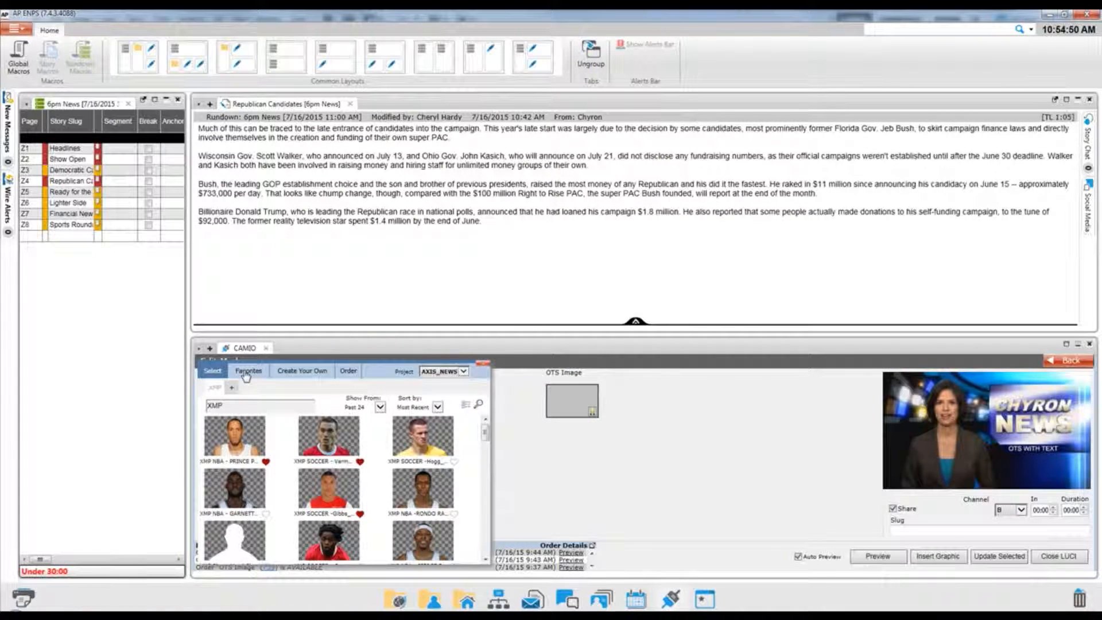
{"action": "left_click", "coordinate": [346, 371]}
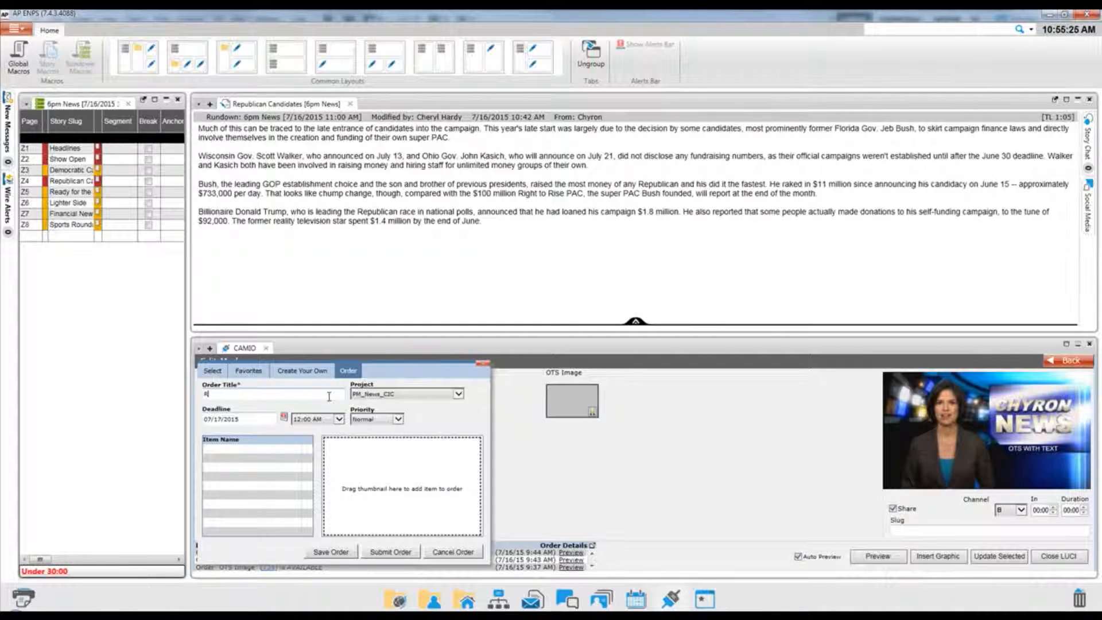
Fill the order titled Republican Candidates with a Donald Trump picture item and description, and confirm it
{"action": "type", "text": "Republican Candidates"}
{"action": "type", "text": "Dona"}
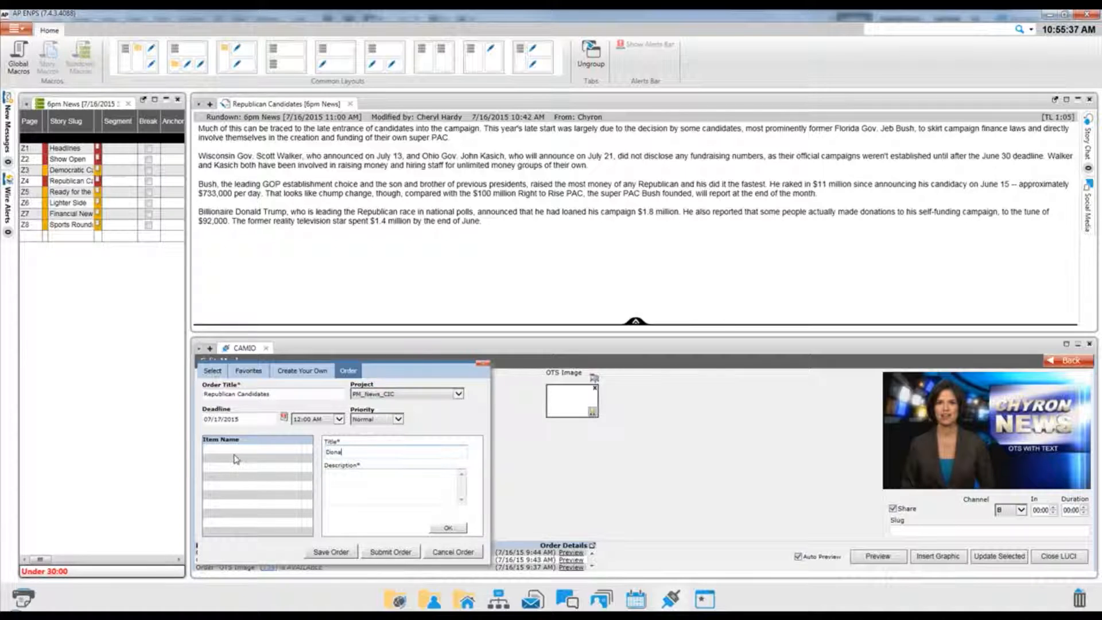
{"action": "type", "text": "ld Trump"}
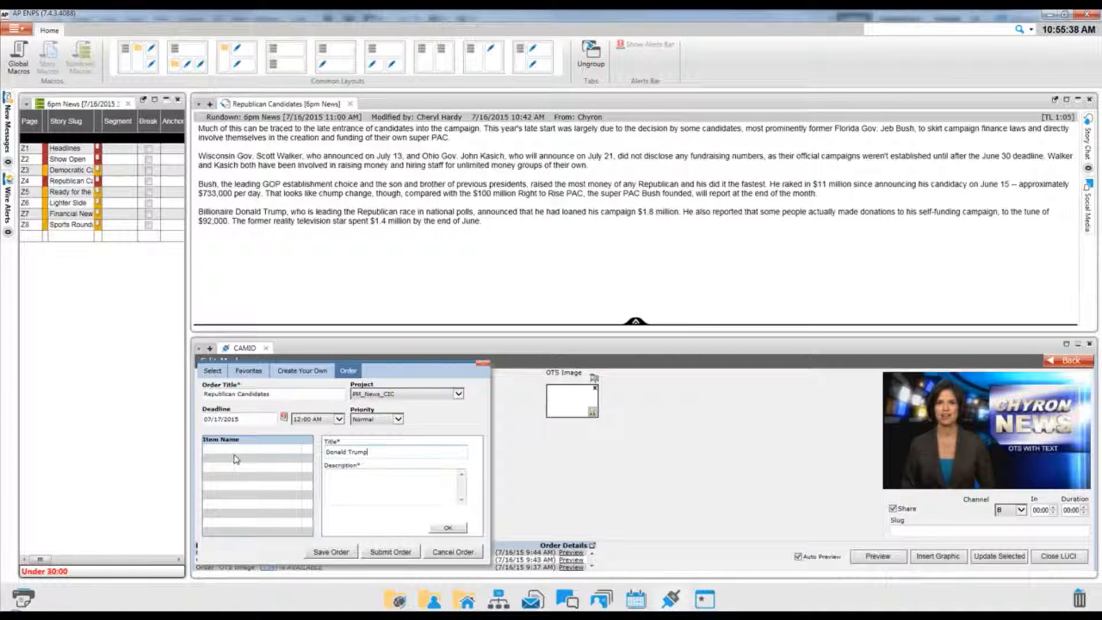
{"action": "type", "text": "Picture o/"}
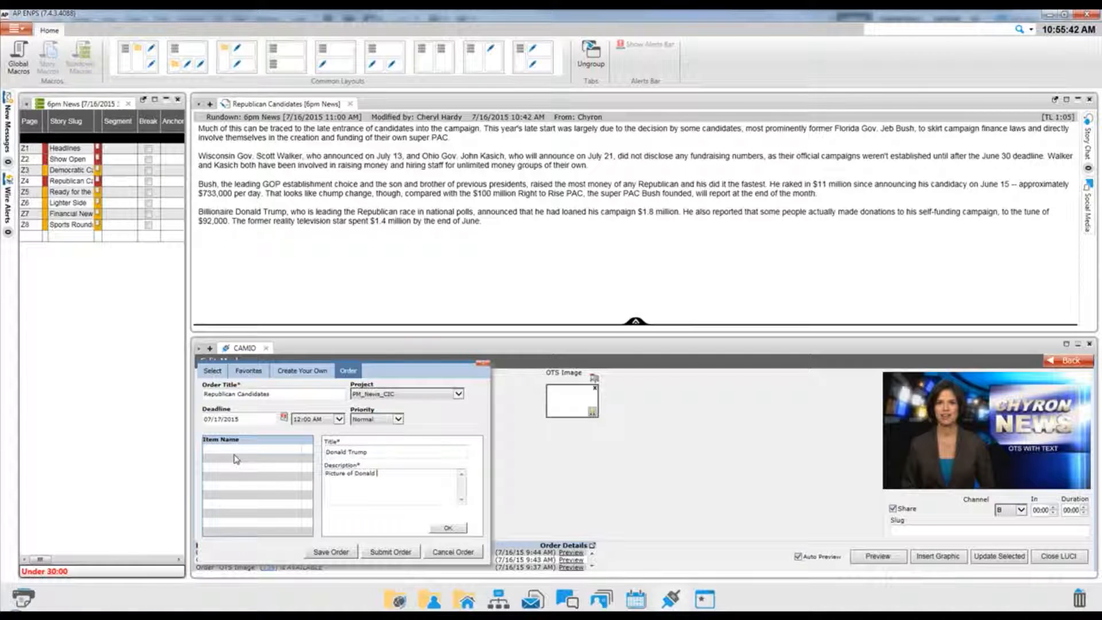
{"action": "type", "text": "Trump looking Orange"}
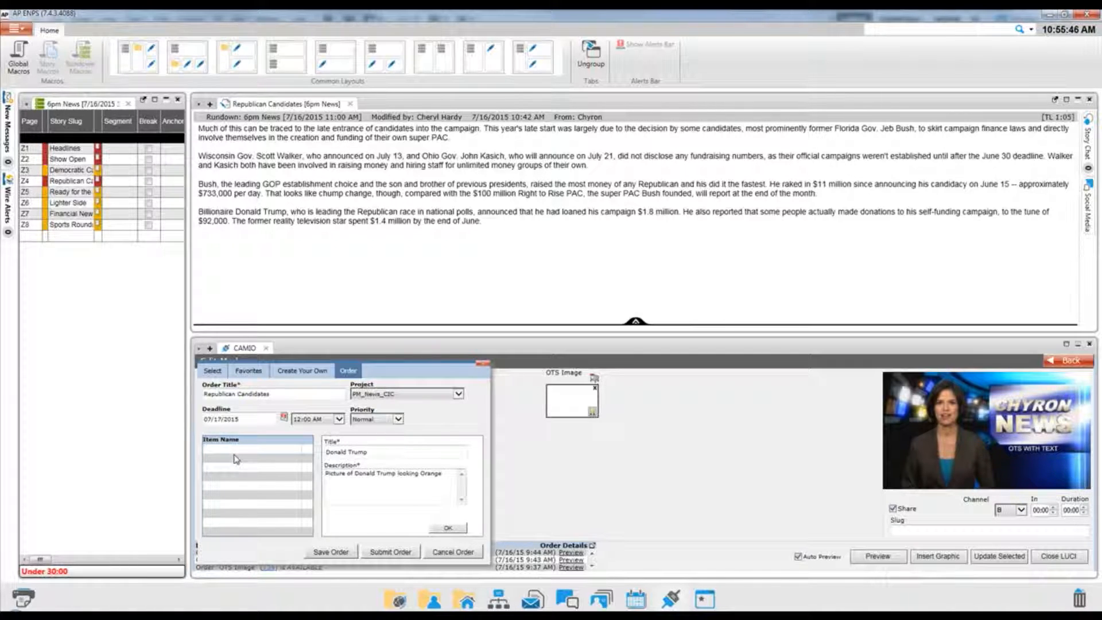
{"action": "left_click", "coordinate": [447, 528]}
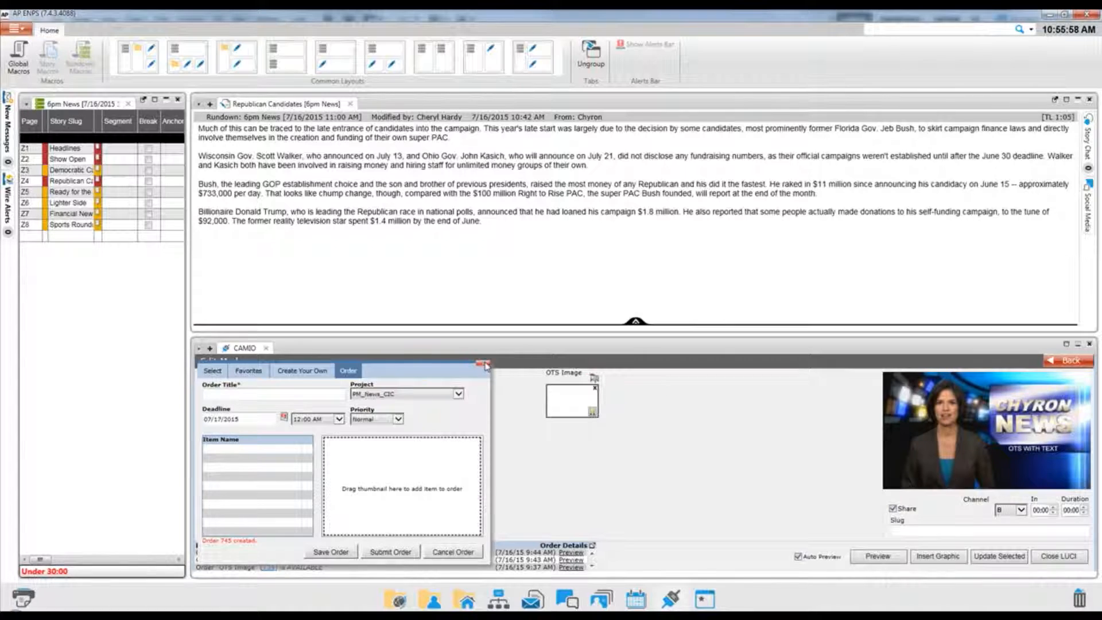
Submit the order and close the image browser to return to the OTS editor
{"action": "left_click", "coordinate": [484, 365]}
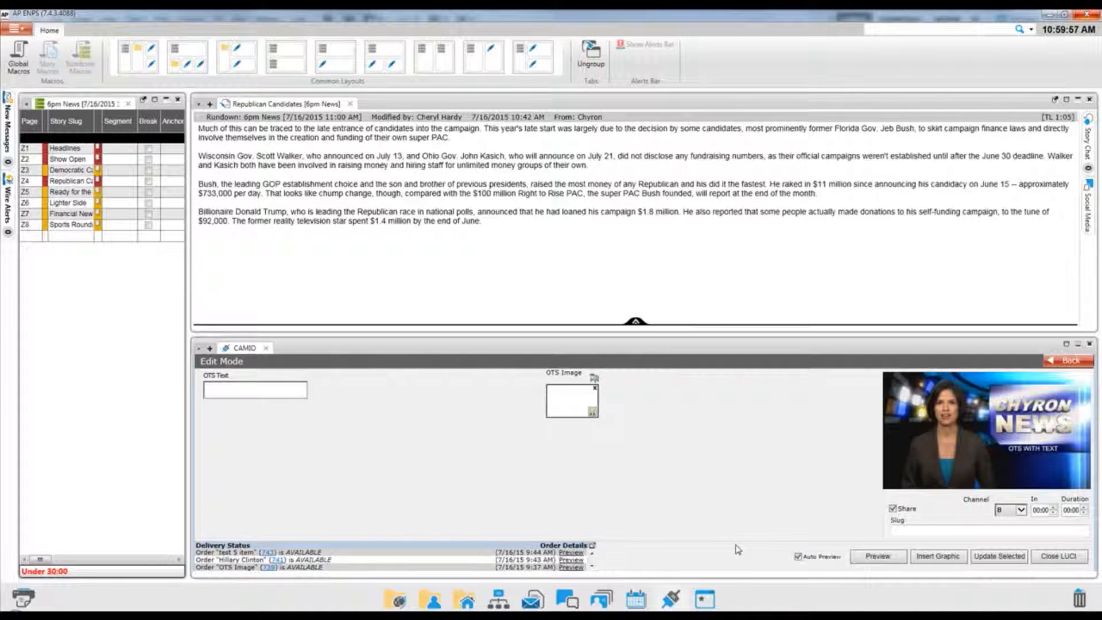
Enter 'Trump Leads Polls' in the OTS Text field and apply it
{"action": "left_click", "coordinate": [255, 389]}
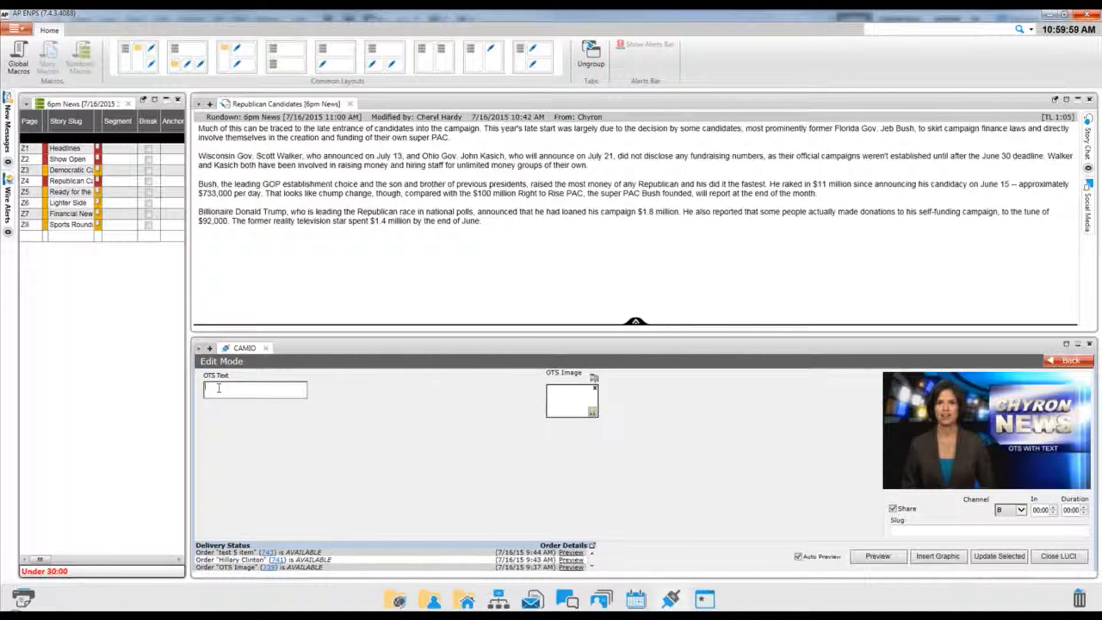
{"action": "type", "text": "Trump leads Polls"}
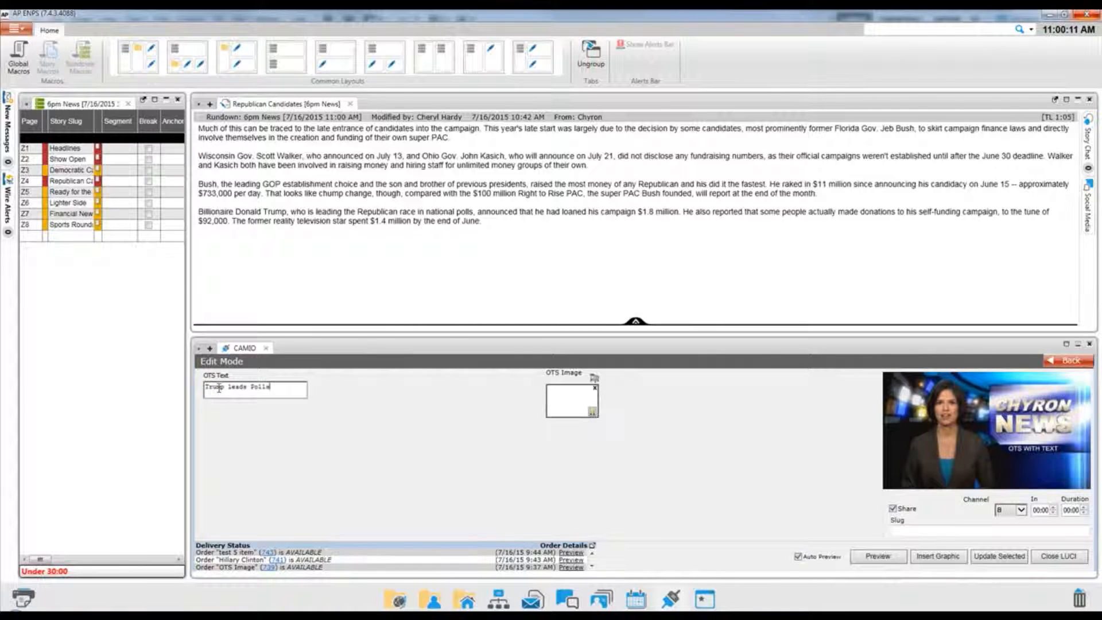
{"action": "left_click", "coordinate": [875, 555]}
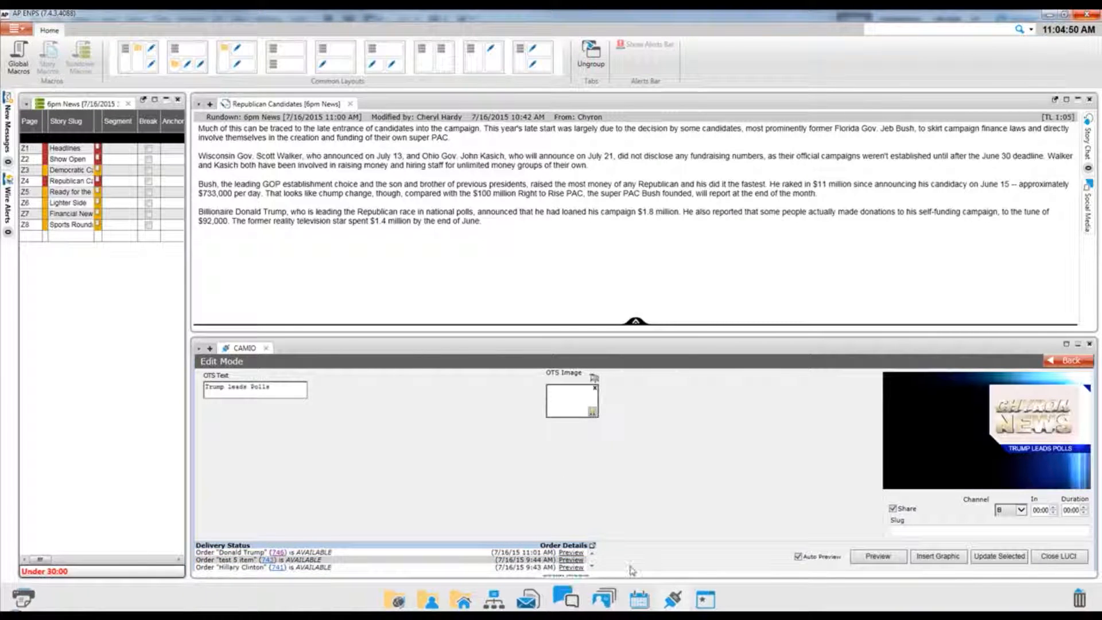
Preview the rendered graphic with Trump's photo, then close the preview
{"action": "left_click", "coordinate": [876, 555]}
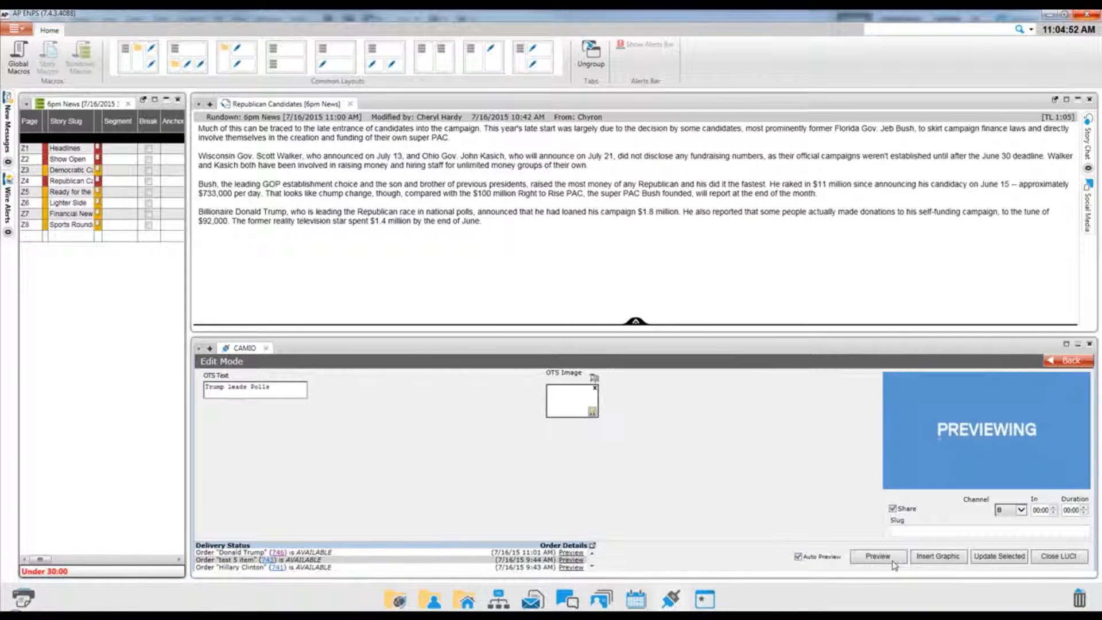
{"action": "left_click", "coordinate": [876, 555]}
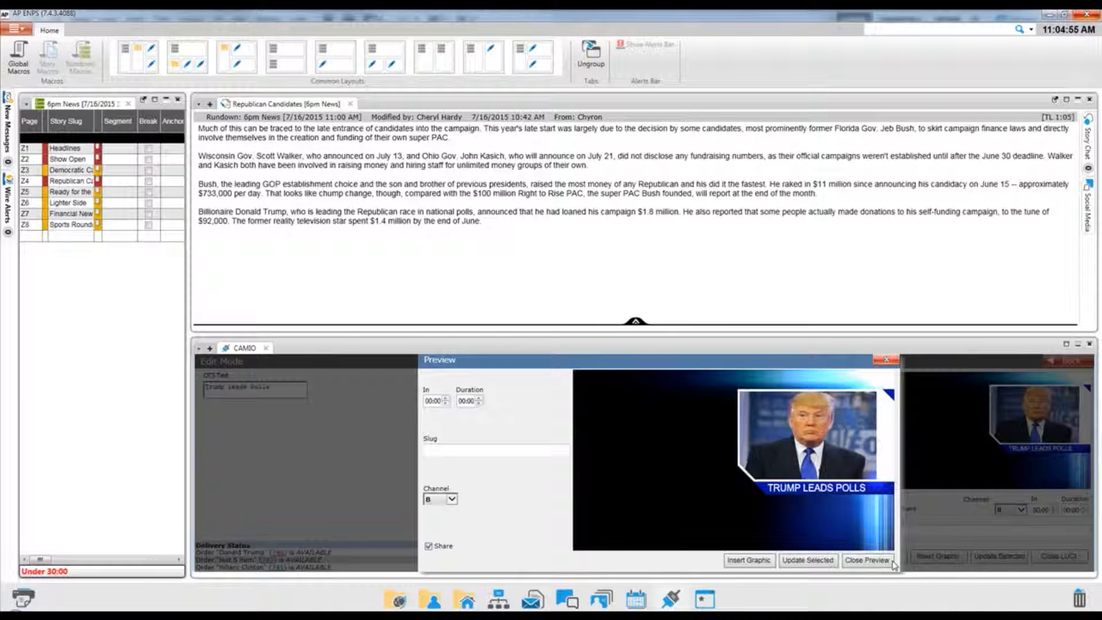
{"action": "left_click", "coordinate": [866, 560]}
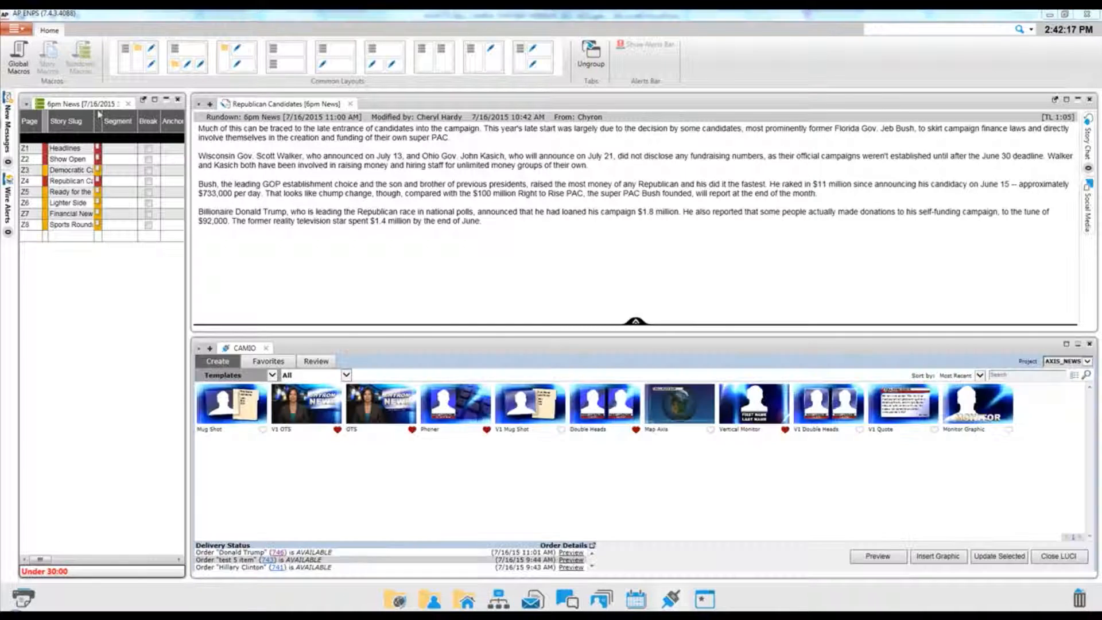
{"action": "mouse_move", "coordinate": [824, 452]}
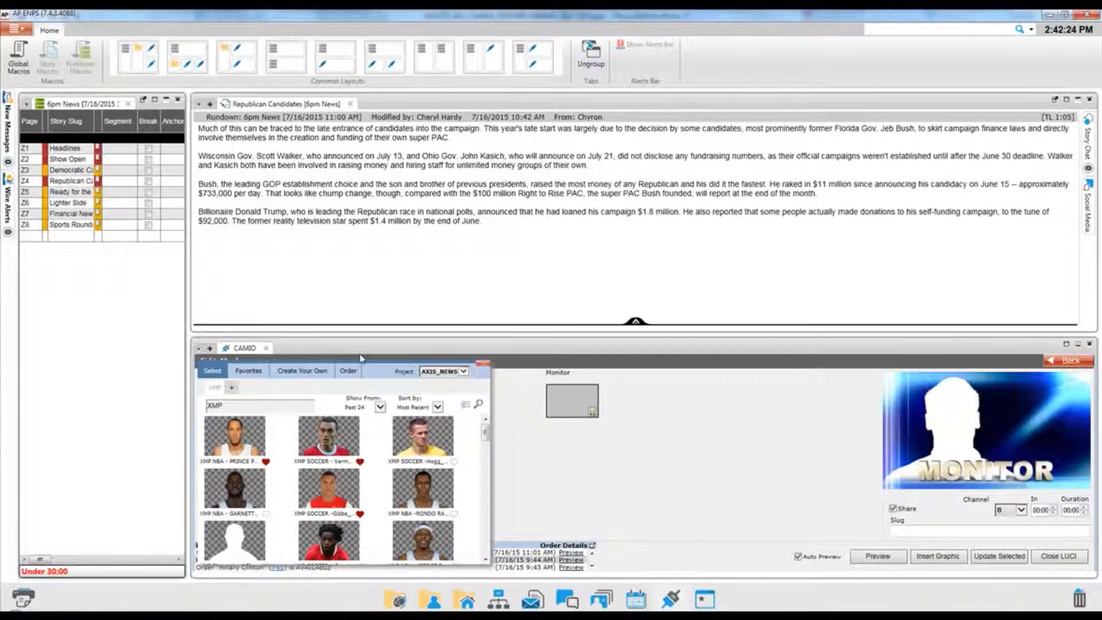
Choose the Create Your Own tab in the Monitor image box to assemble Obama search images
{"action": "left_click", "coordinate": [302, 370]}
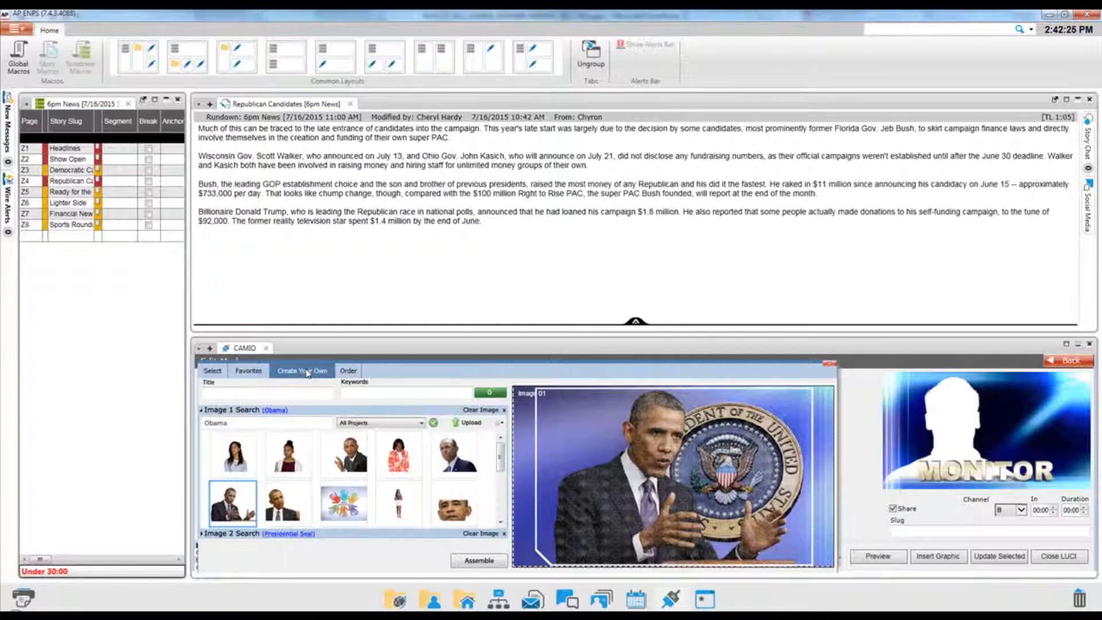